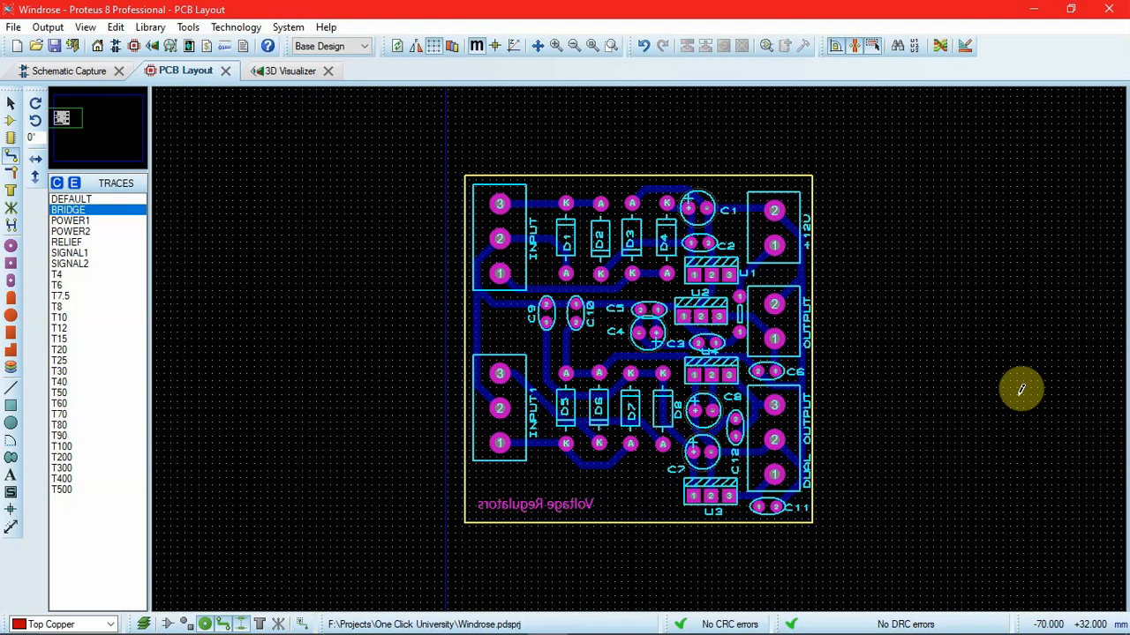
mouse_move(939, 389)
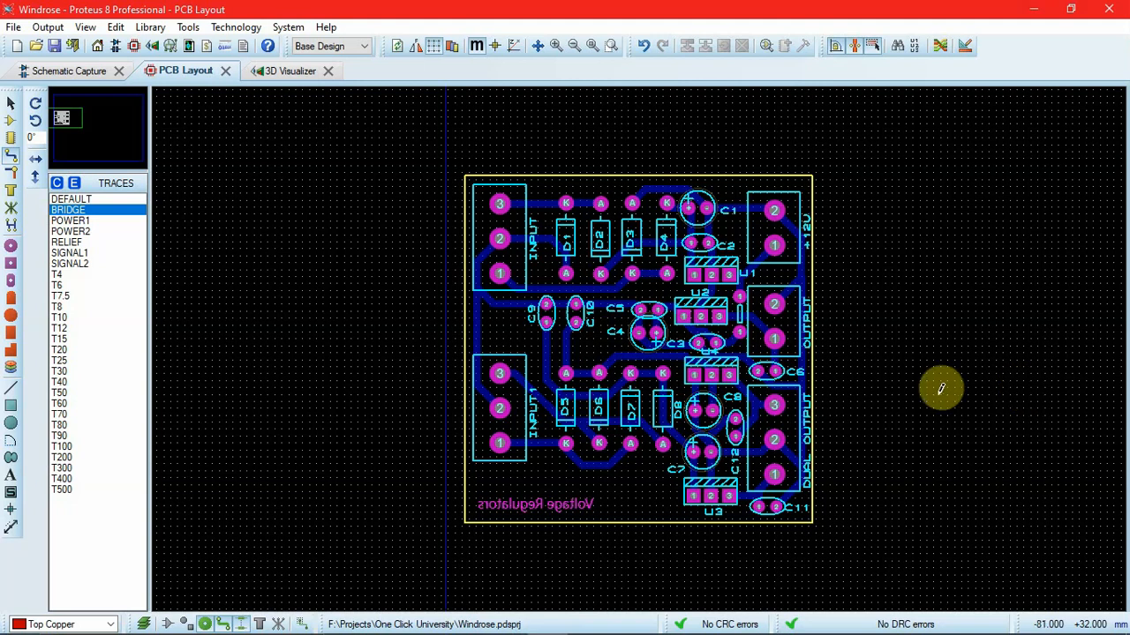
mouse_move(663, 150)
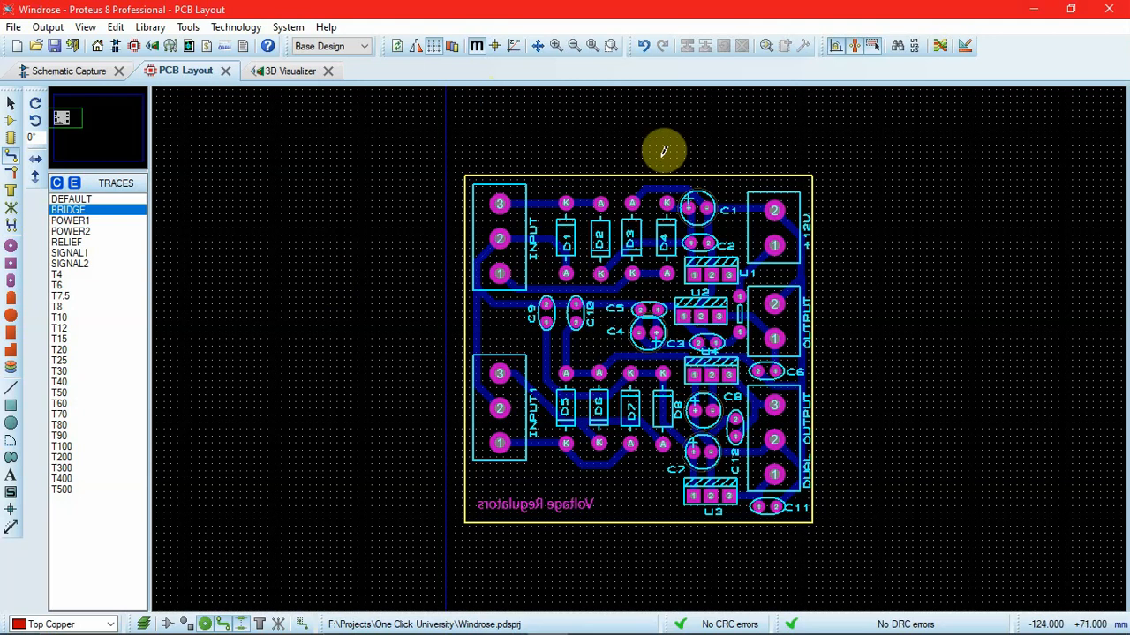
mouse_move(236, 29)
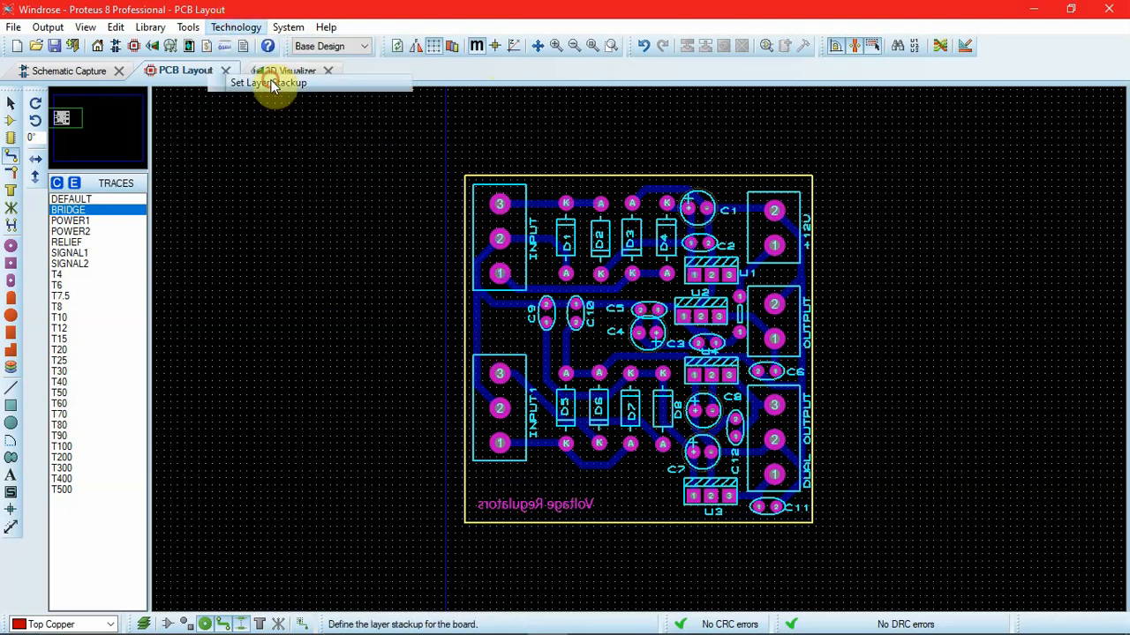
- Run the Stackup Wizard to convert the board to a six-copper-layer stack with four inner layers
left_click(269, 83)
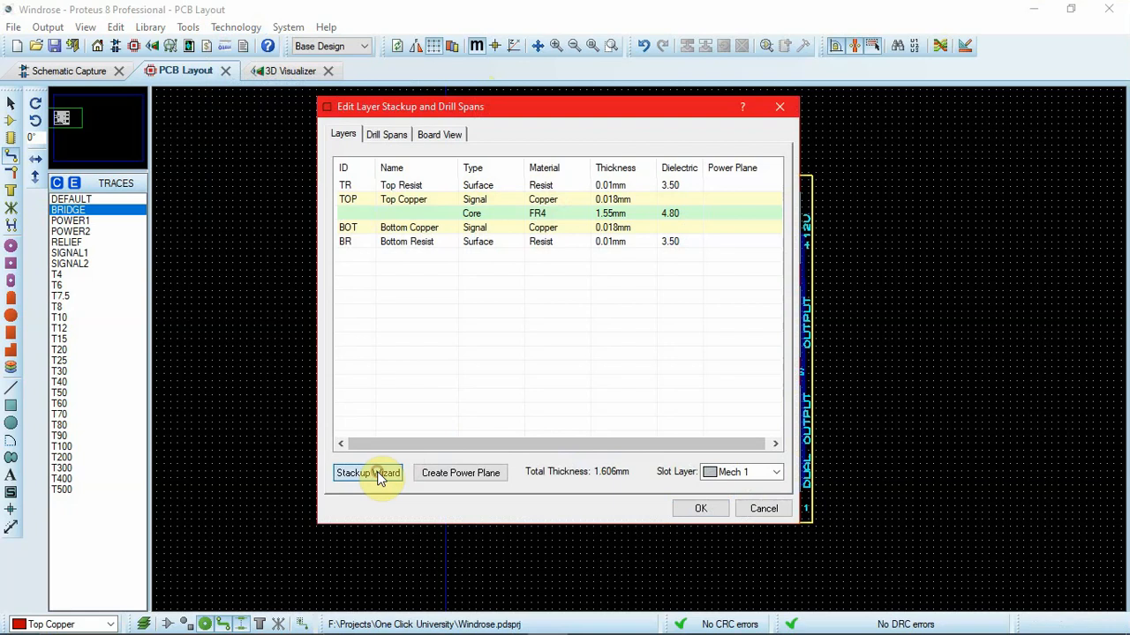
left_click(367, 473)
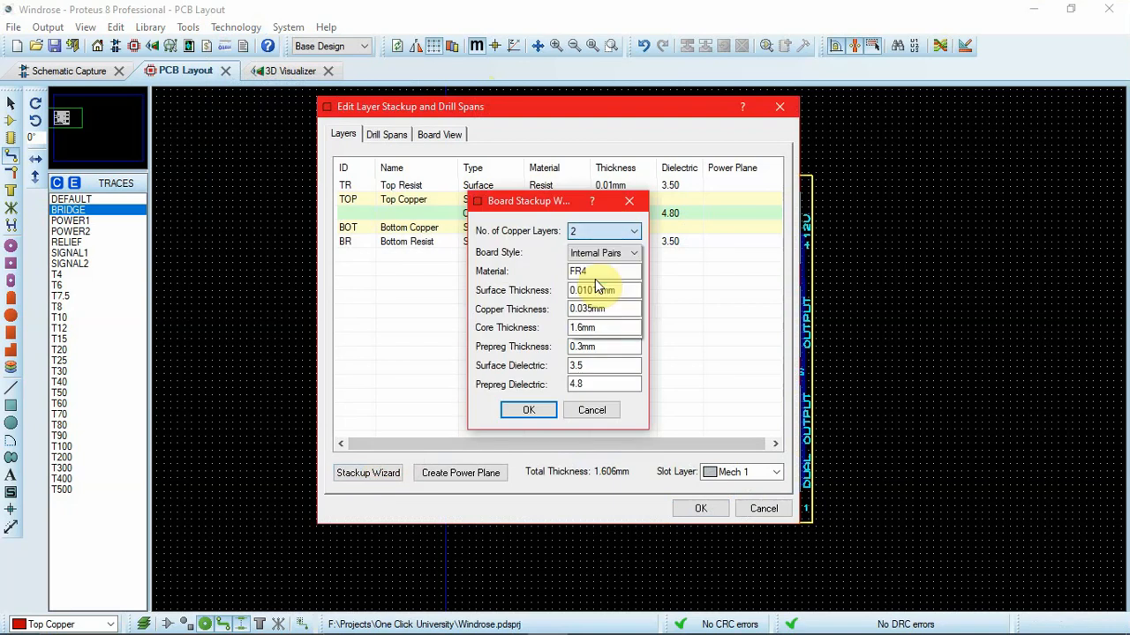
left_click(528, 409)
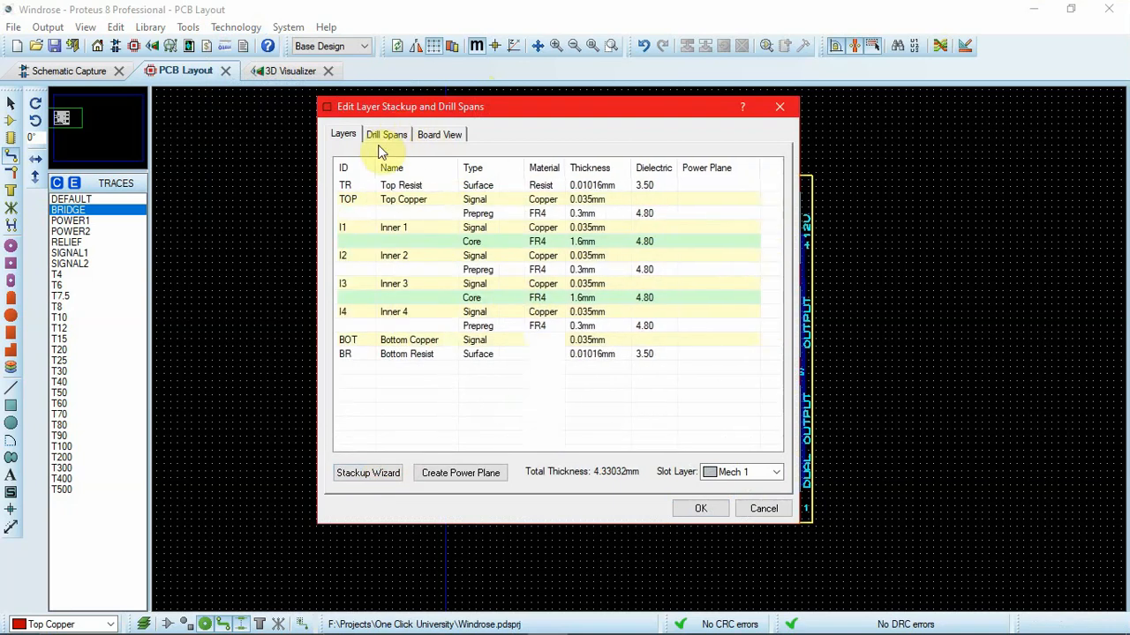
left_click(386, 134)
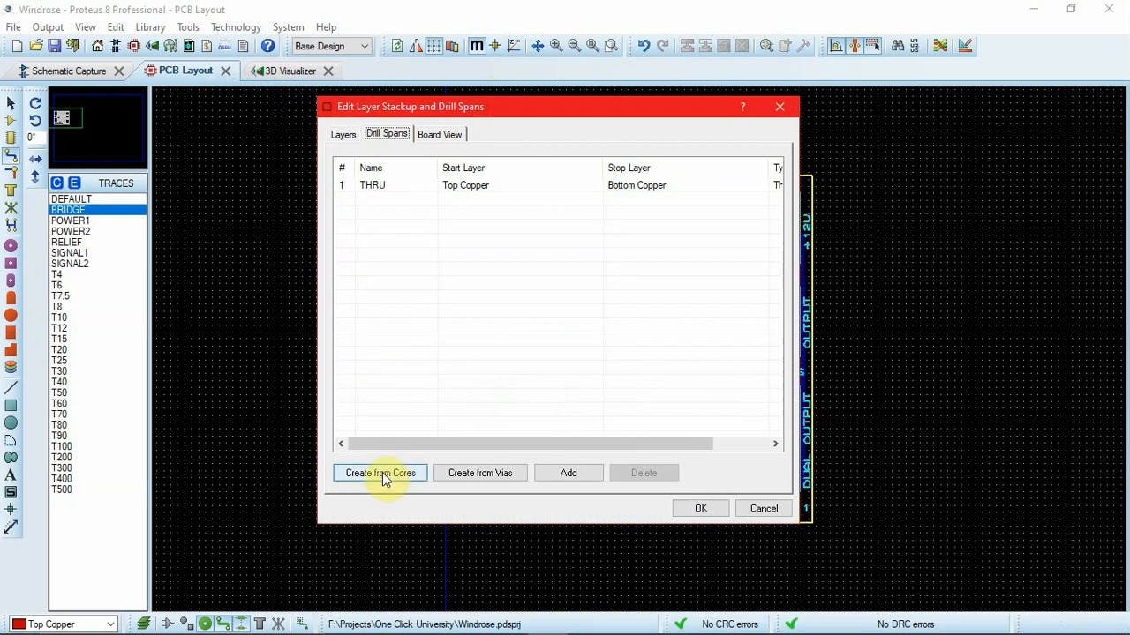
- Generate the Inner 1–2 and Inner 3–4 buried spans from the cores and view the cross-section
left_click(379, 473)
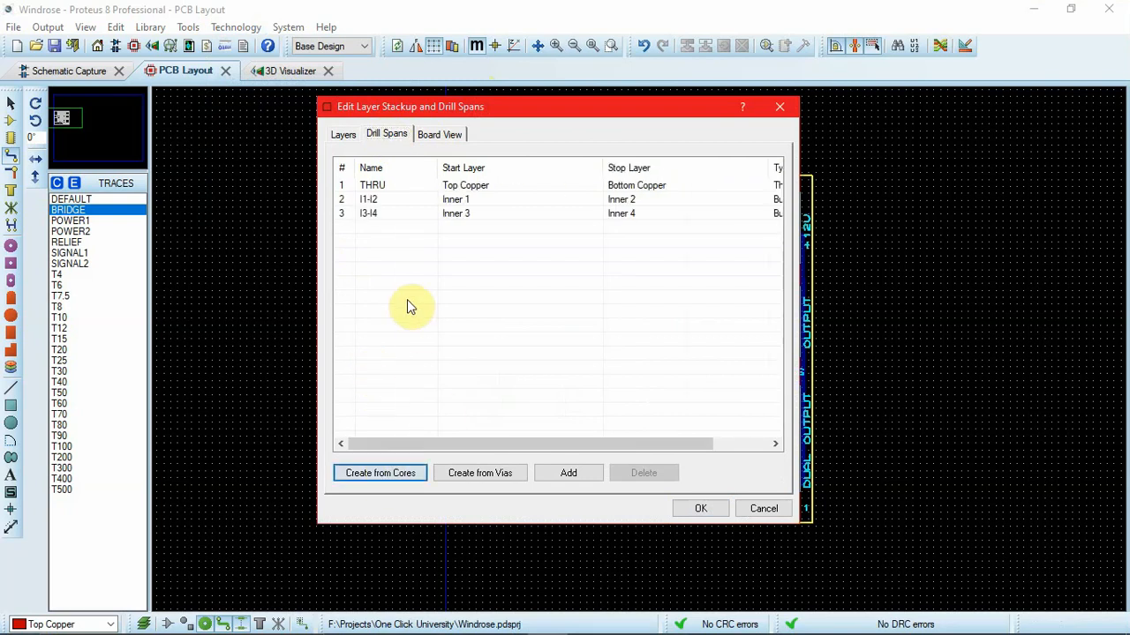
left_click(440, 134)
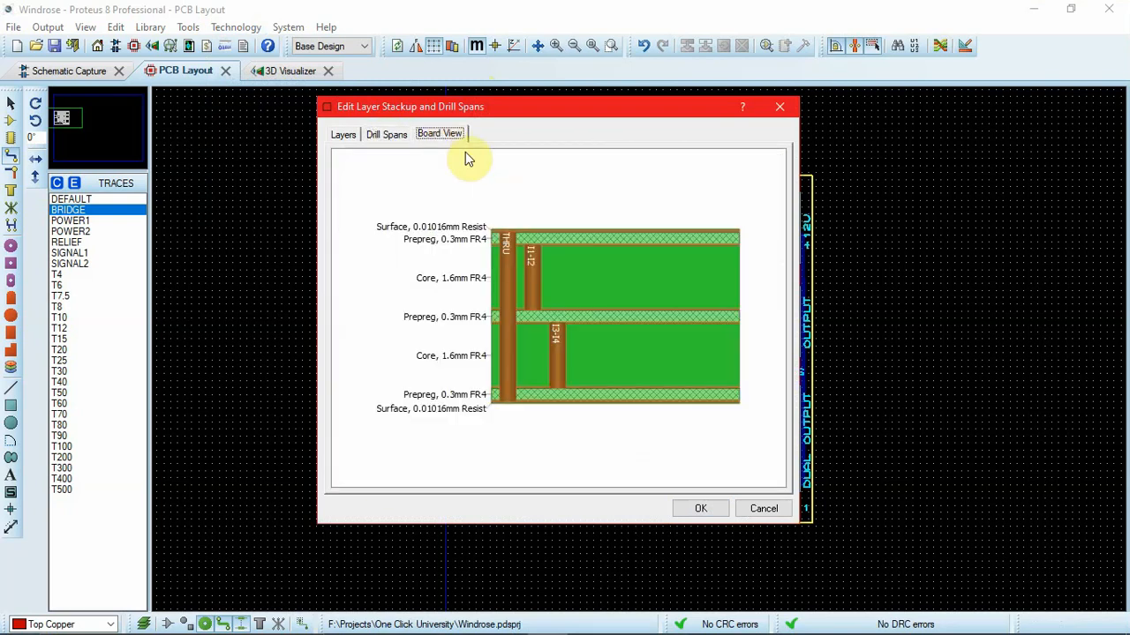
mouse_move(510, 414)
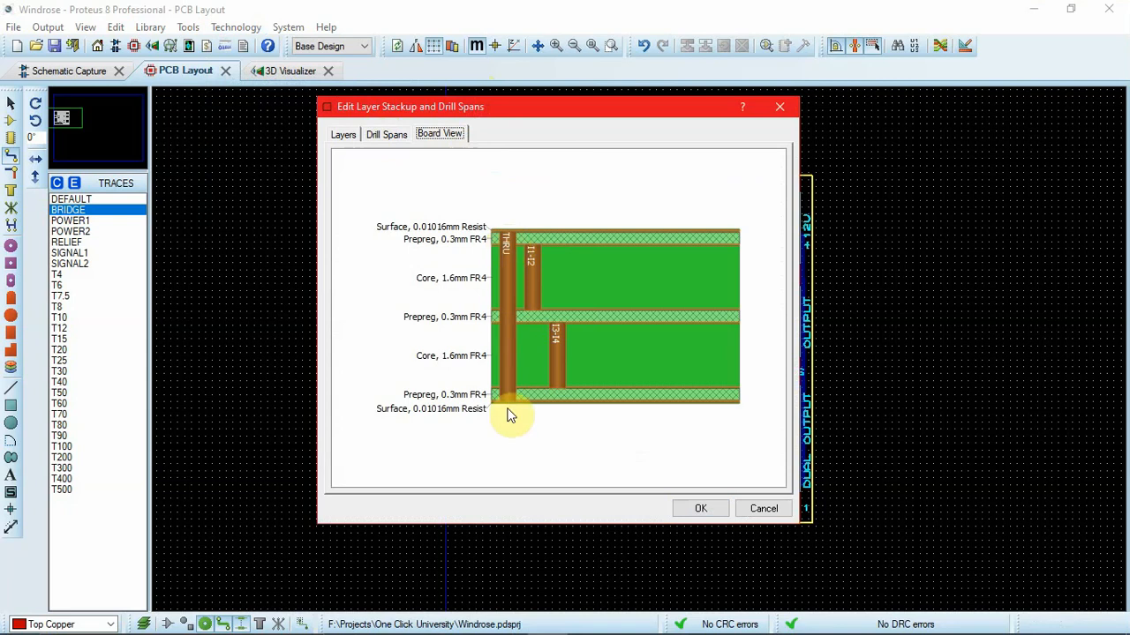
mouse_move(530, 247)
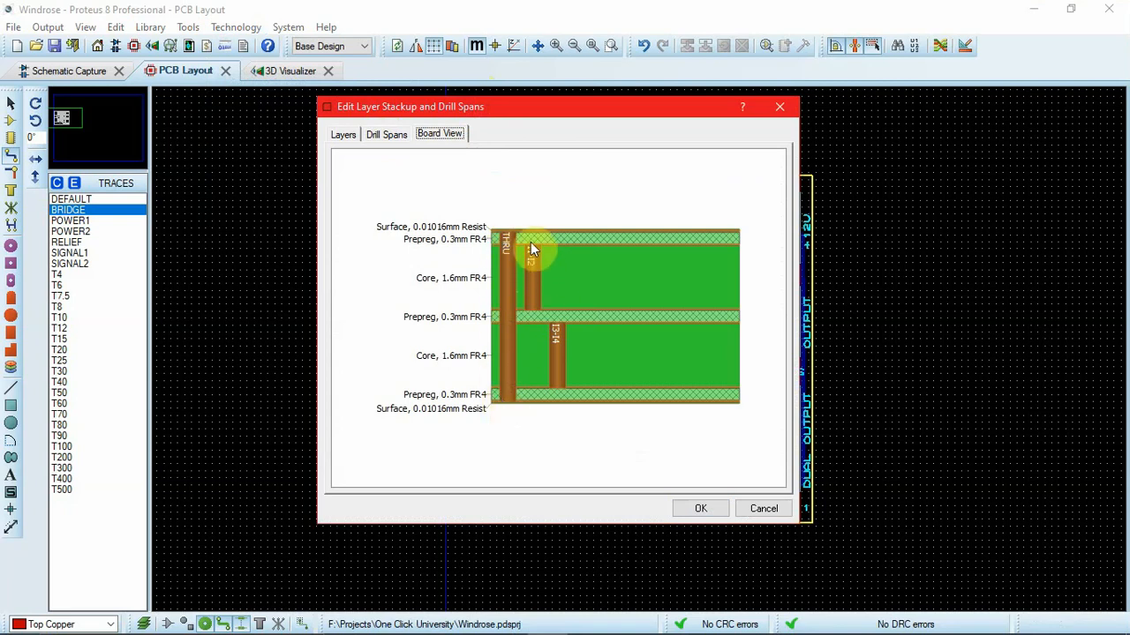
mouse_move(530, 316)
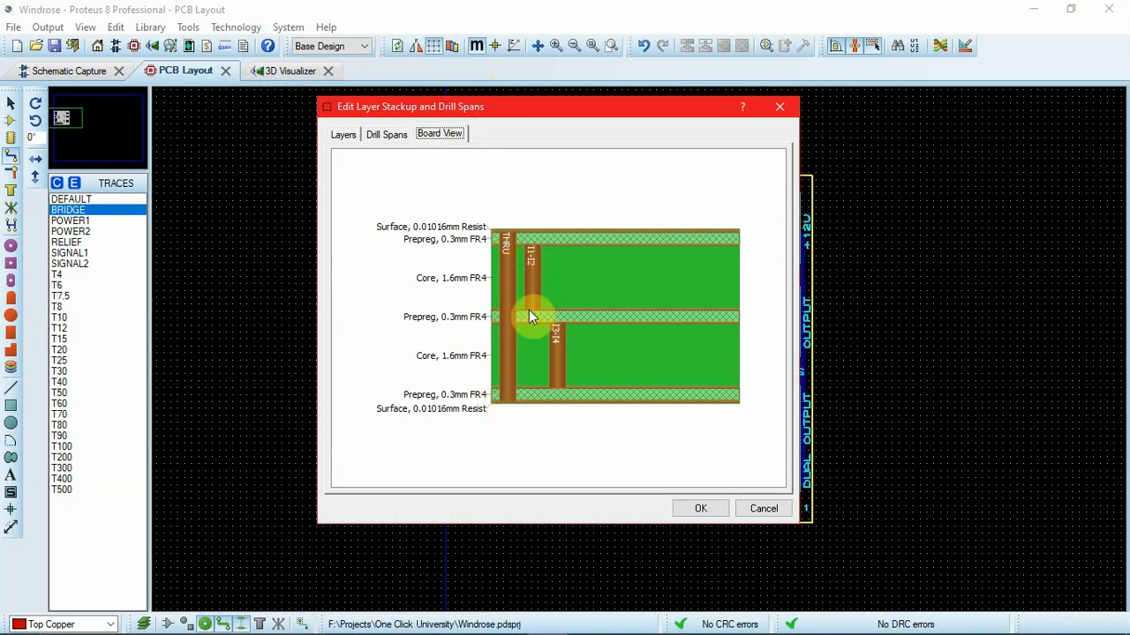
mouse_move(556, 333)
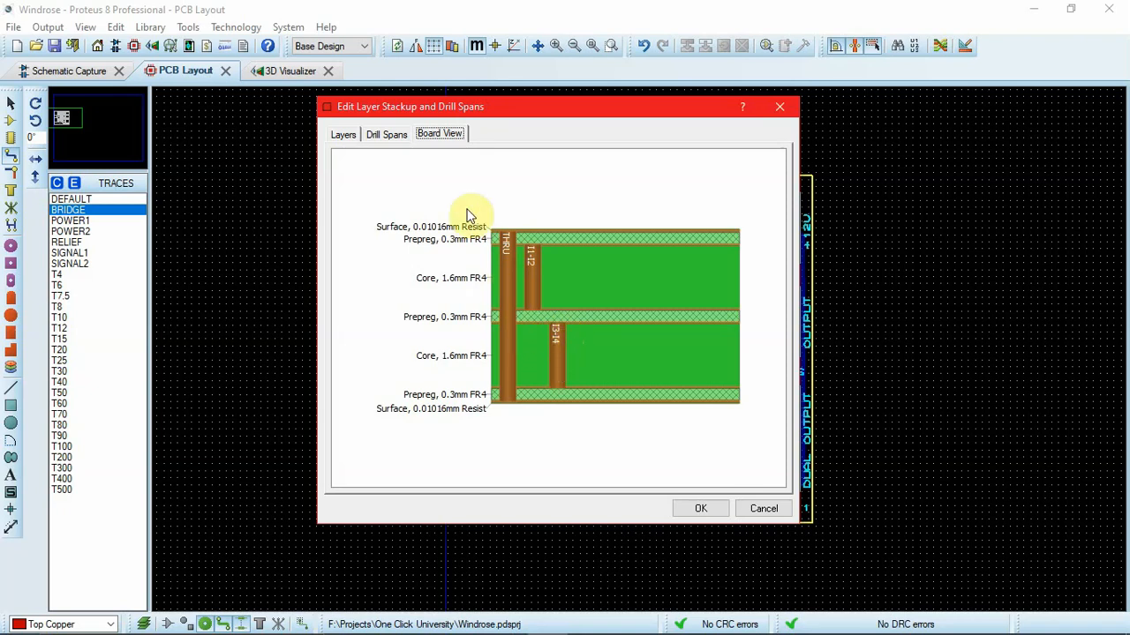
- Add a Top Copper to Inner 3 drill span and confirm the stackup dialog
left_click(385, 135)
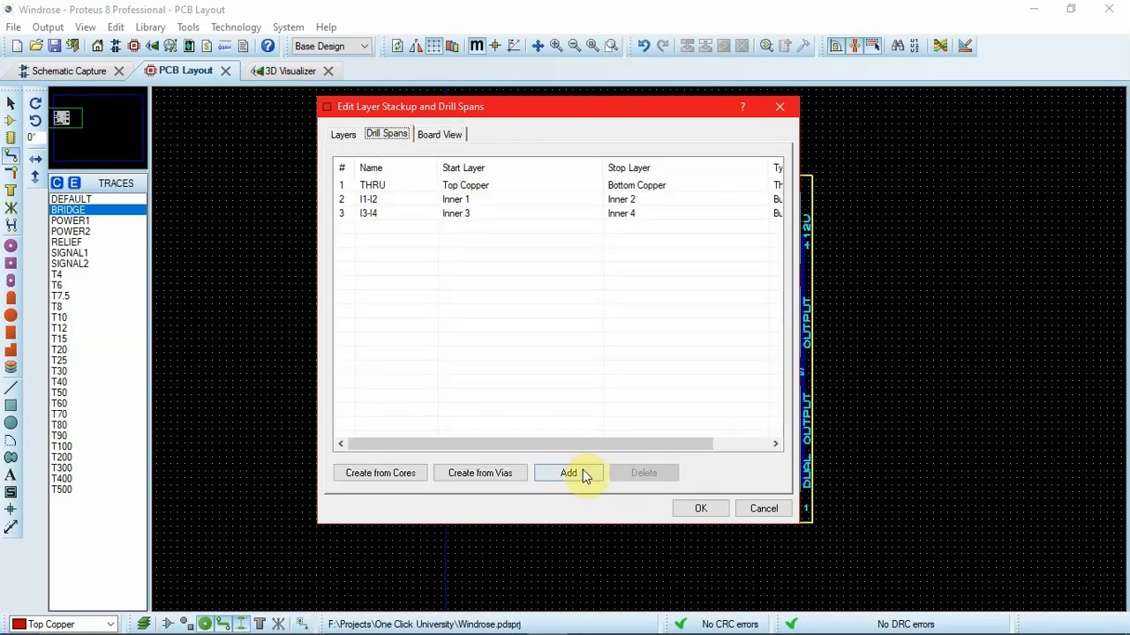
left_click(568, 473)
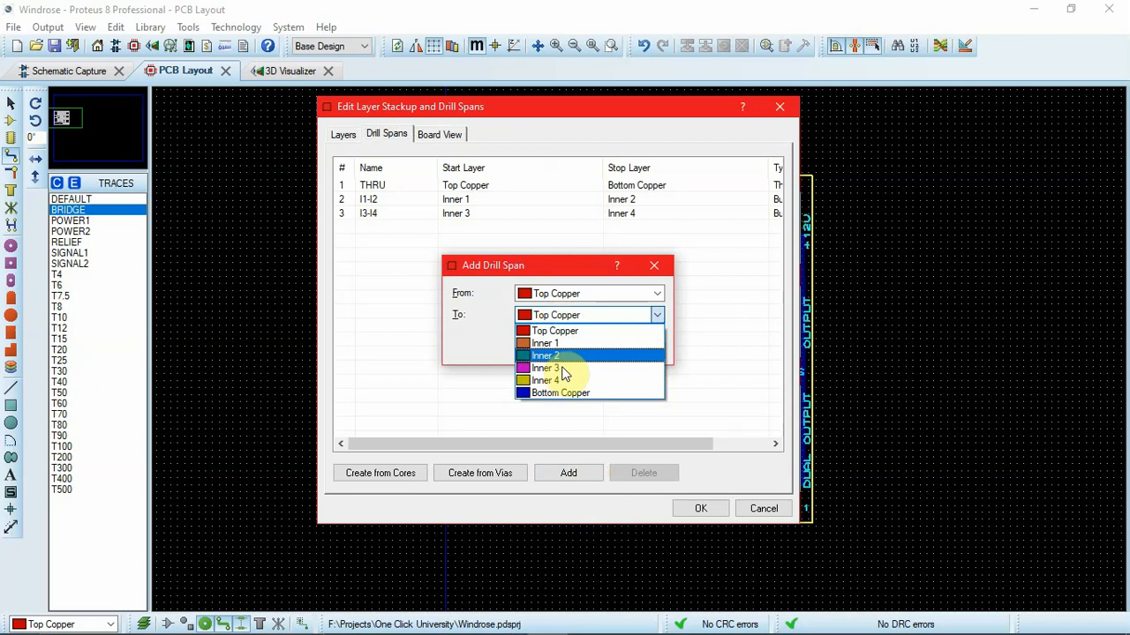
left_click(547, 369)
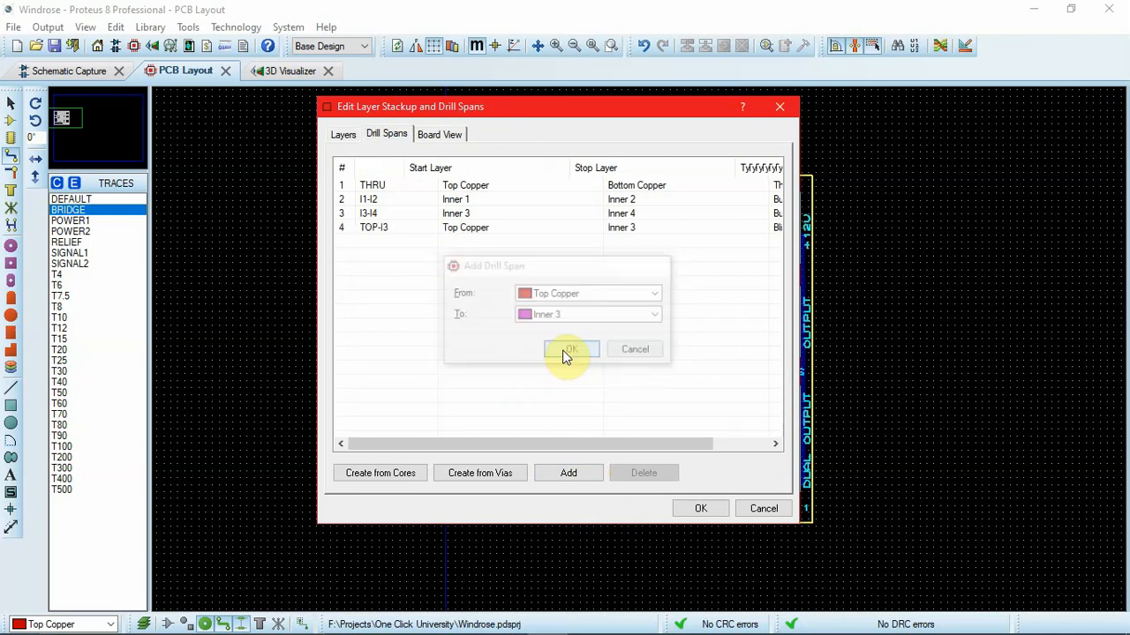
left_click(568, 349)
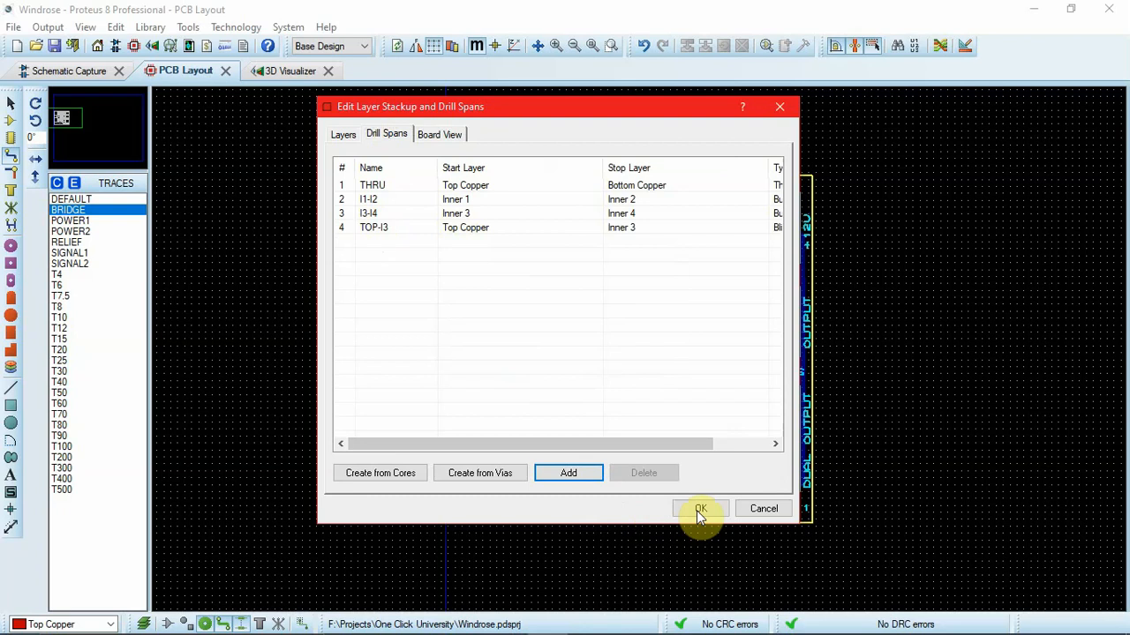
left_click(699, 509)
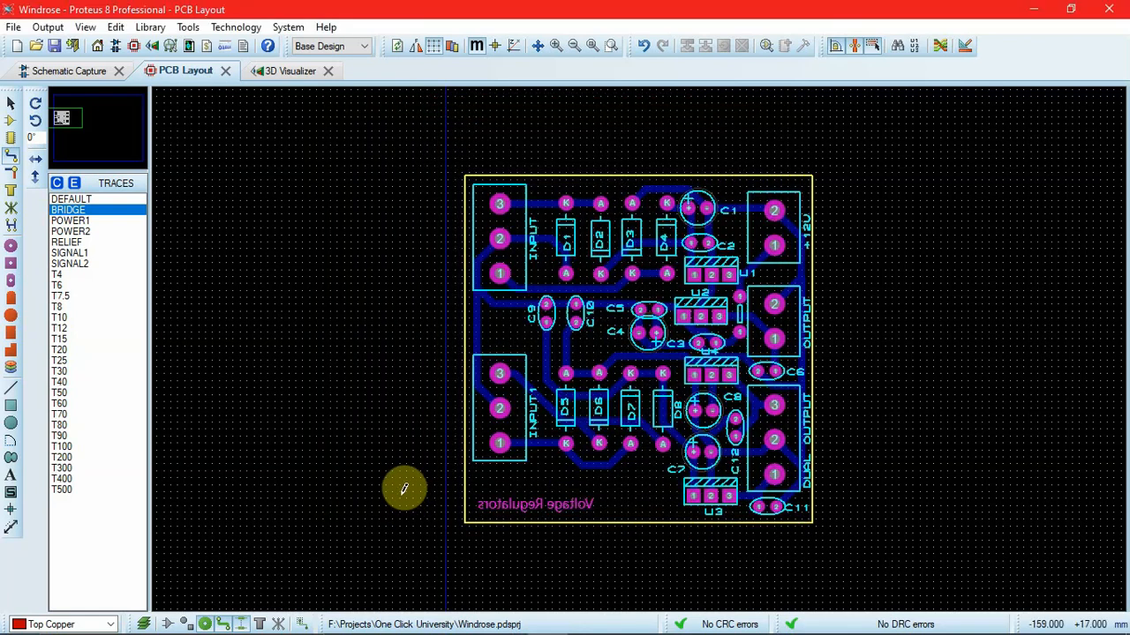
mouse_move(334, 420)
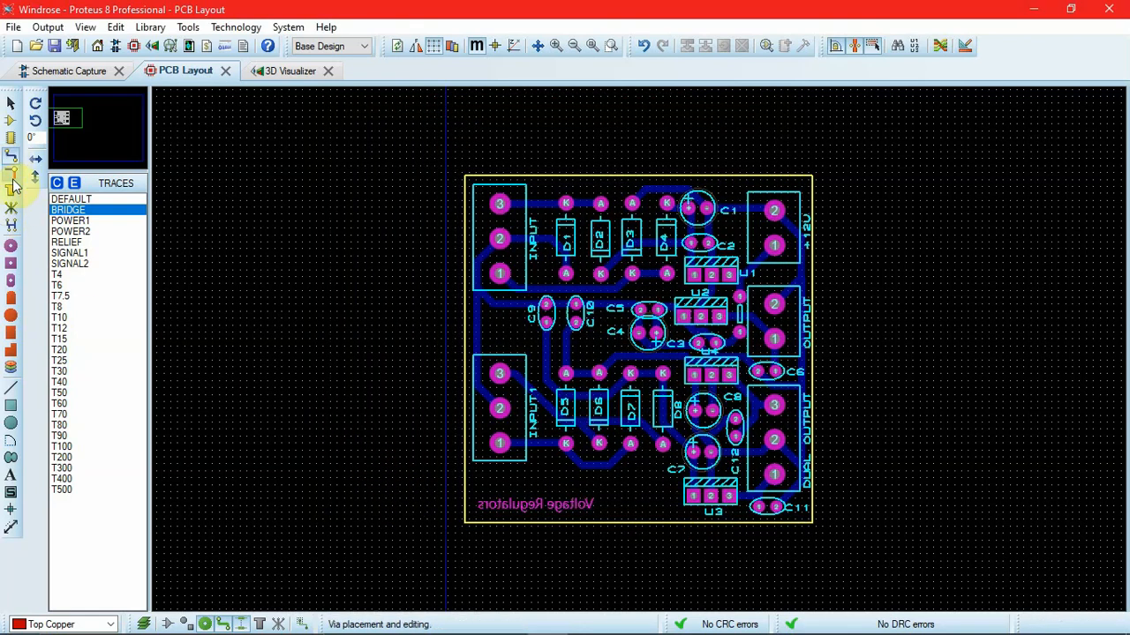
- Activate via placement and choose the I3-I4 span as the current via layer
left_click(12, 180)
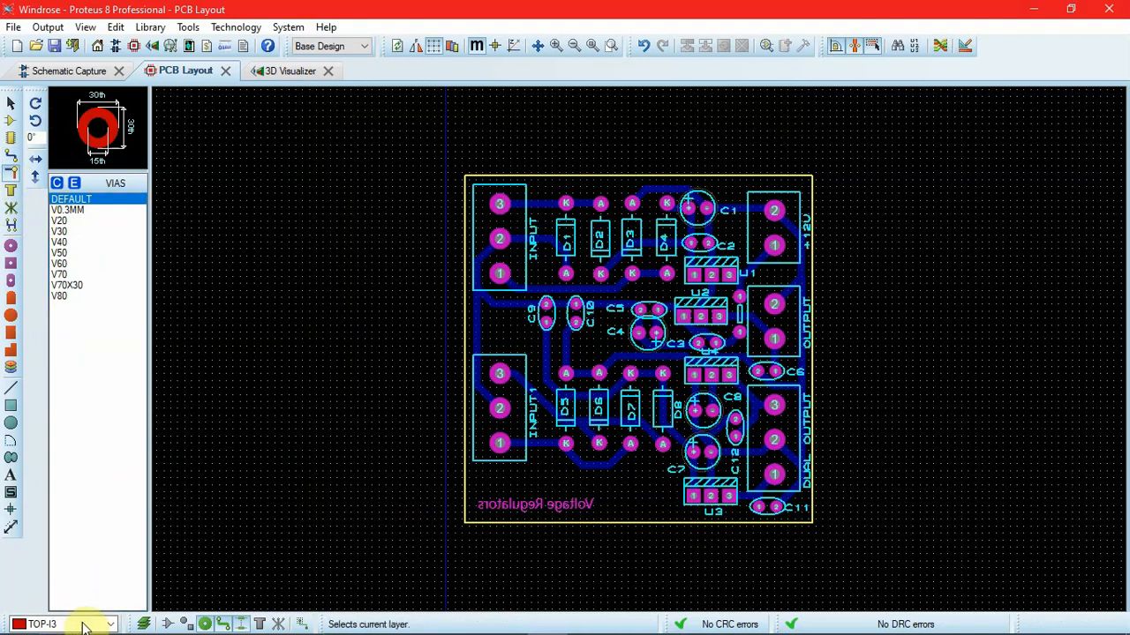
left_click(110, 625)
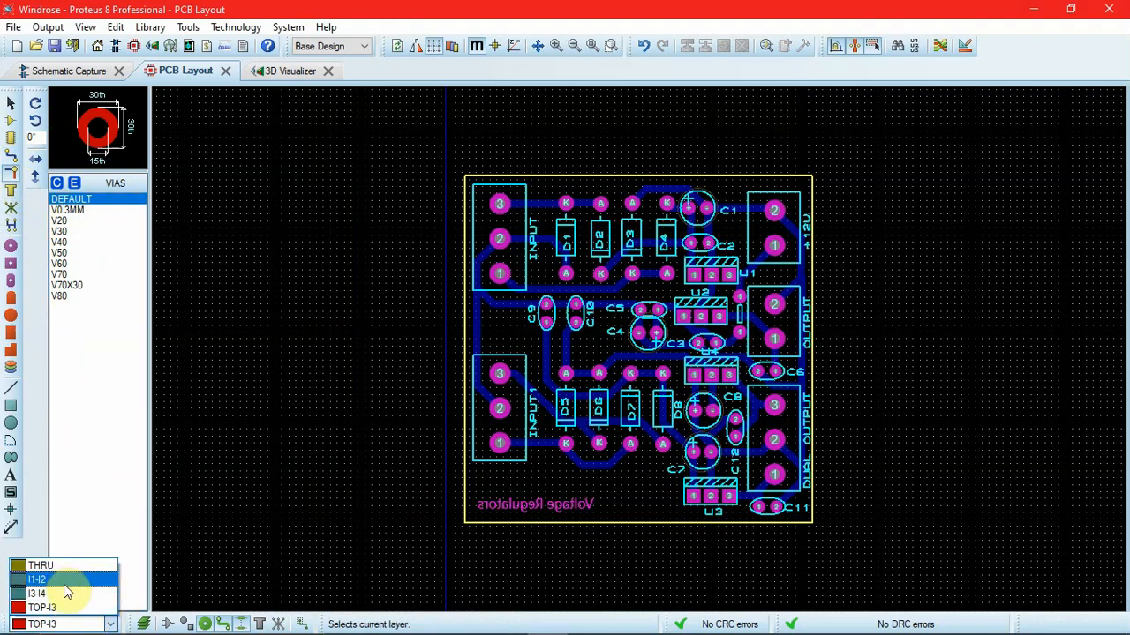
left_click(37, 593)
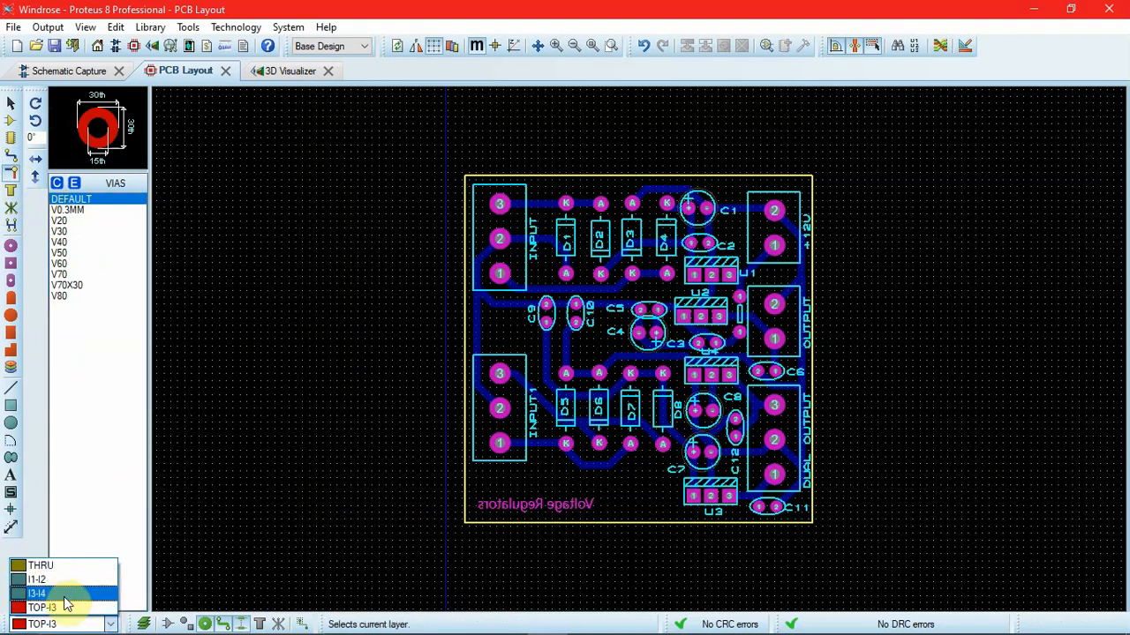
left_click(38, 593)
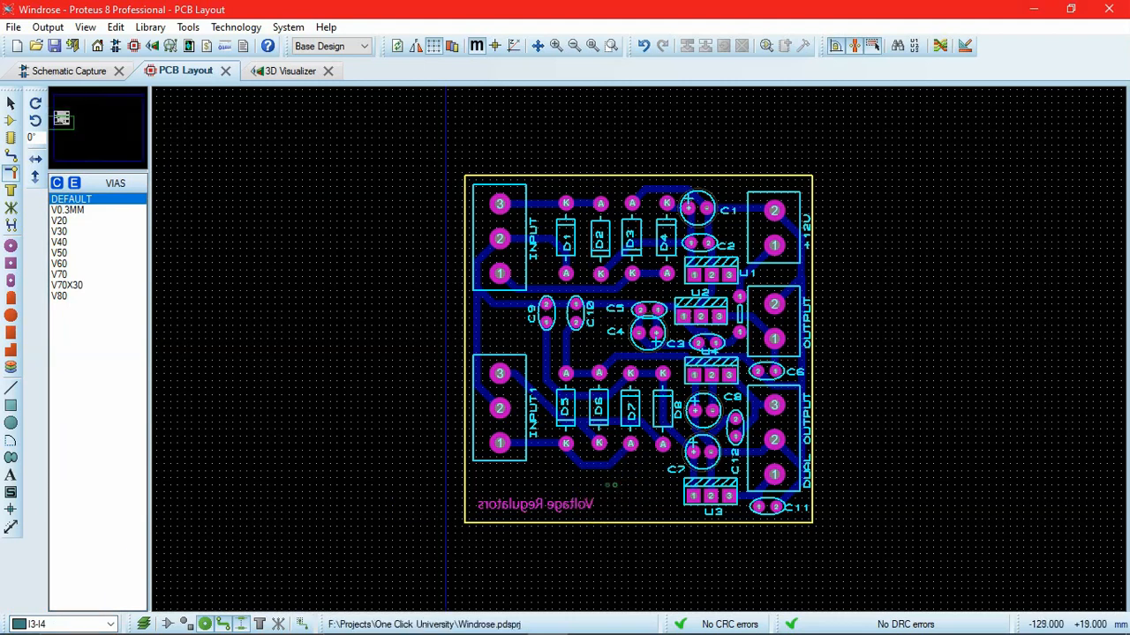
scroll("up", 3)
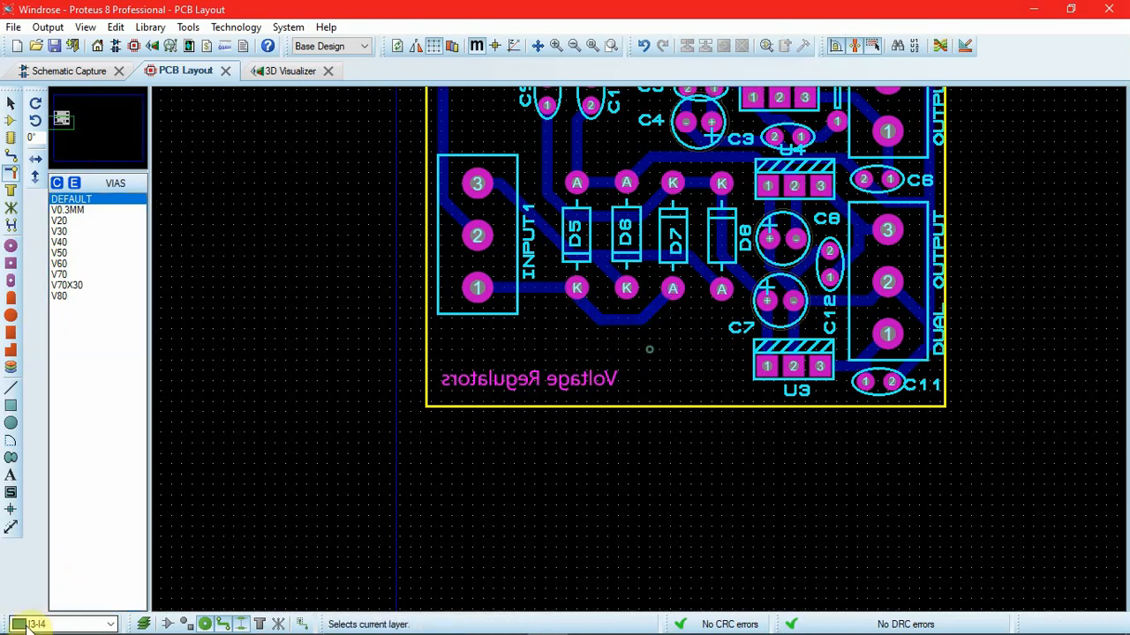
mouse_move(26, 625)
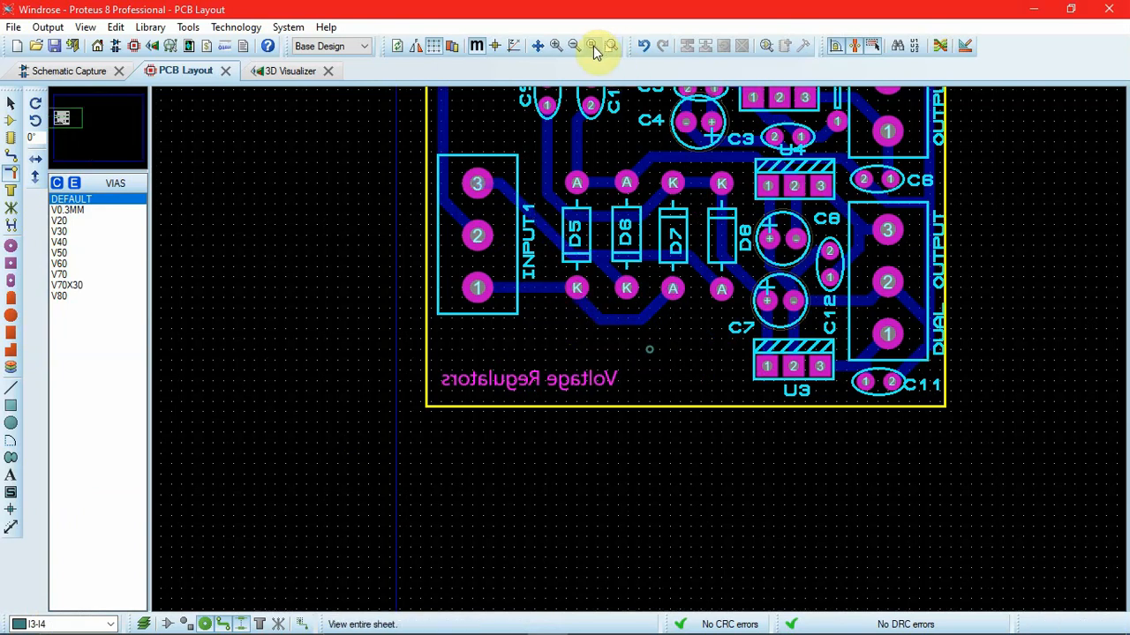
left_click(593, 46)
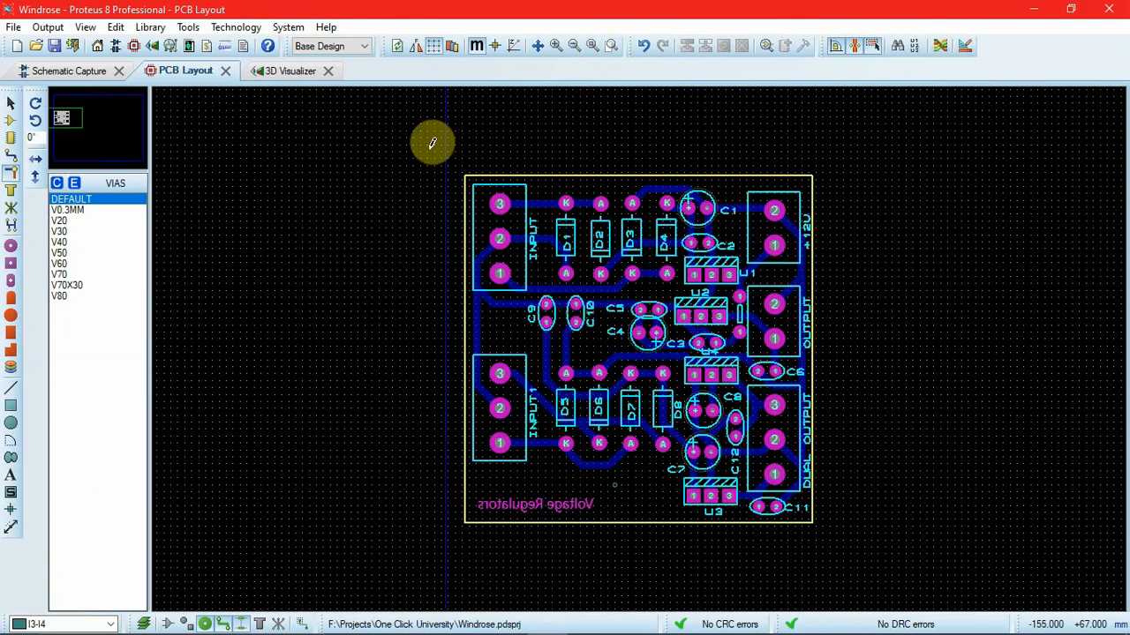